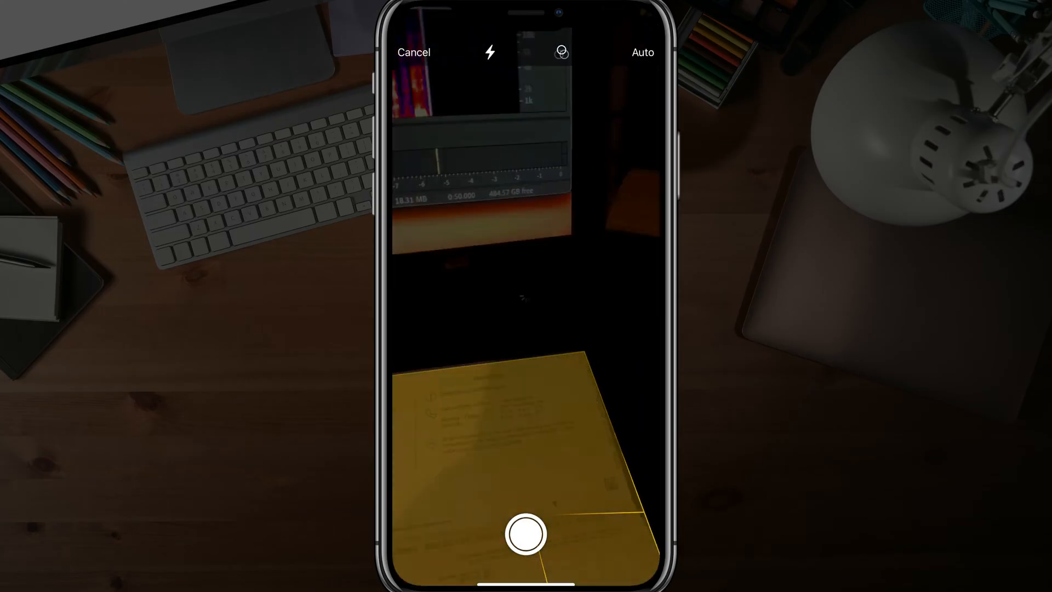
# - Capture both bill pages with the shutter and save the two scans into the note
pyautogui.click(525, 534)
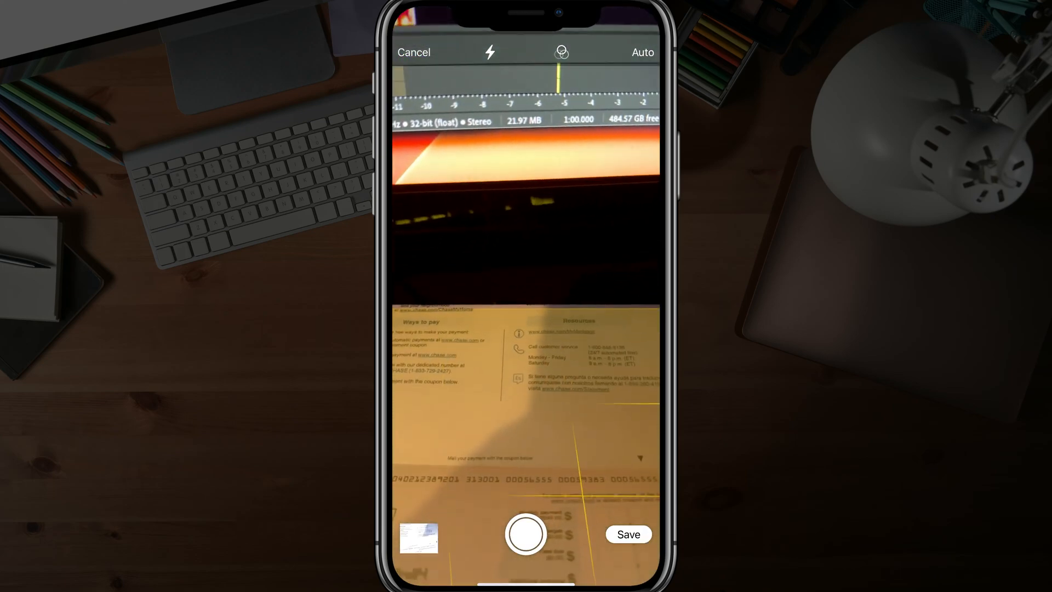
pyautogui.click(526, 534)
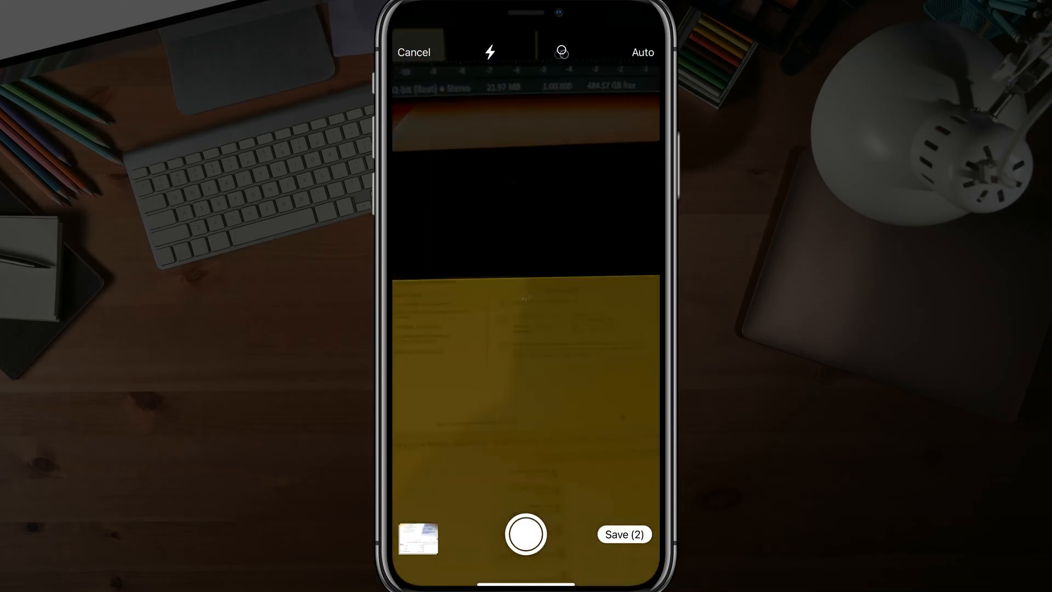
pyautogui.click(525, 534)
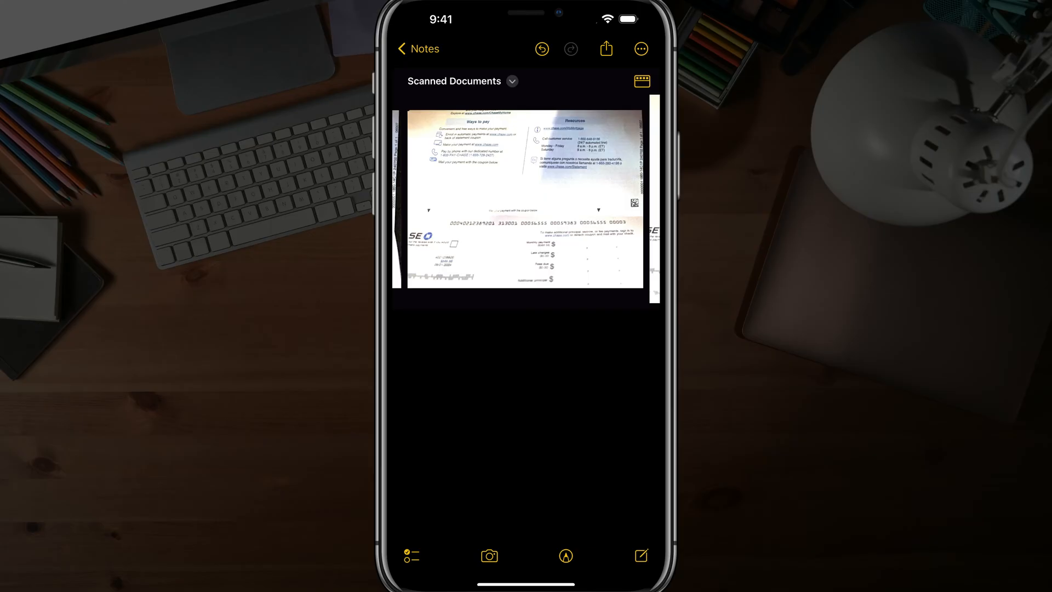
# - Share the scanned note via AirDrop to the Mac under My Devices
pyautogui.click(606, 48)
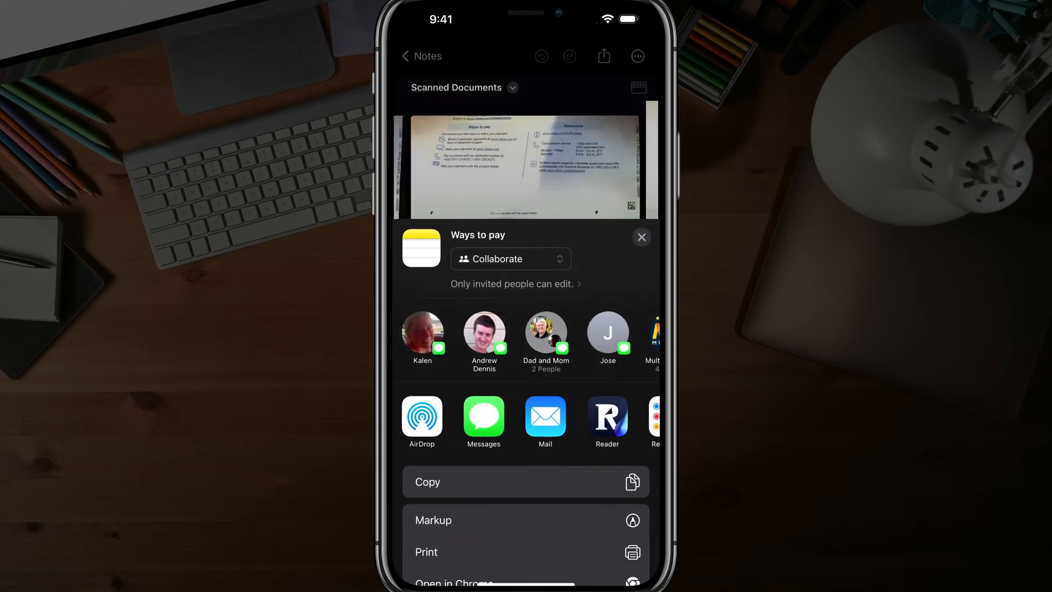
pyautogui.click(421, 417)
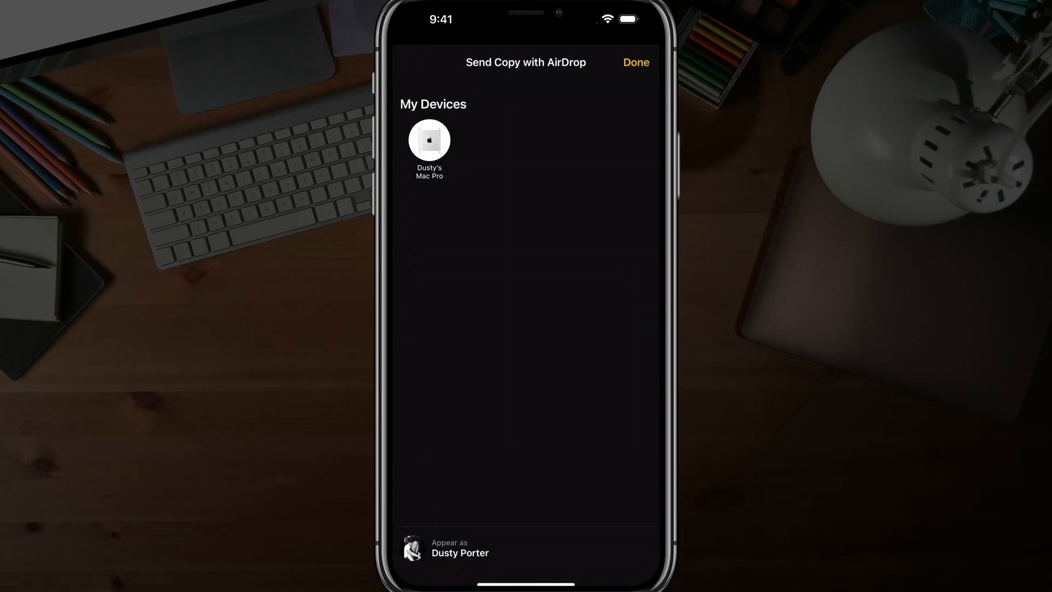
pyautogui.click(428, 141)
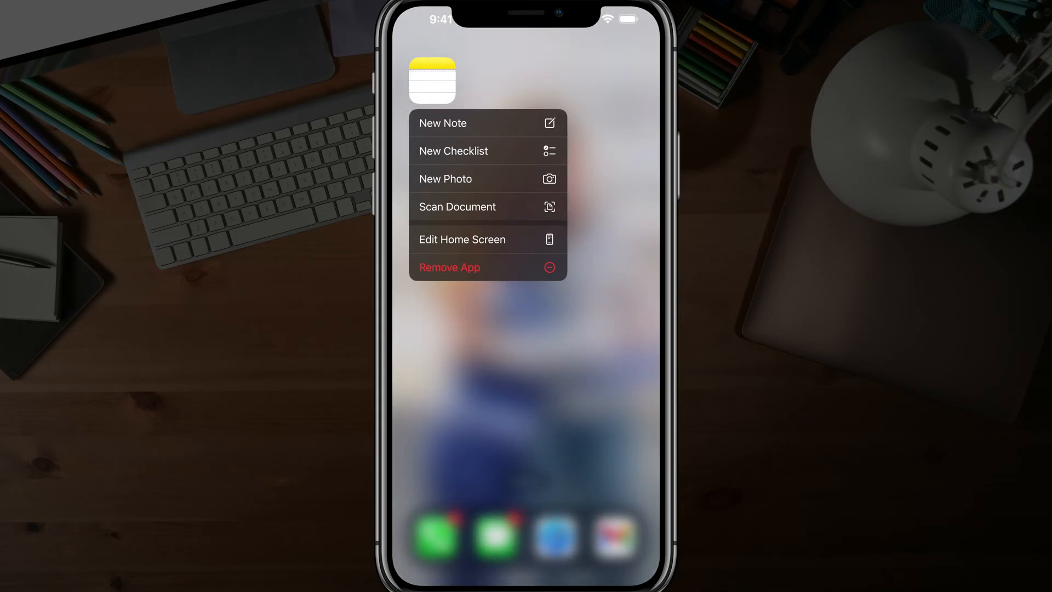
# - Choose Scan Document from the Notes icon shortcut and capture the bill page
pyautogui.click(457, 207)
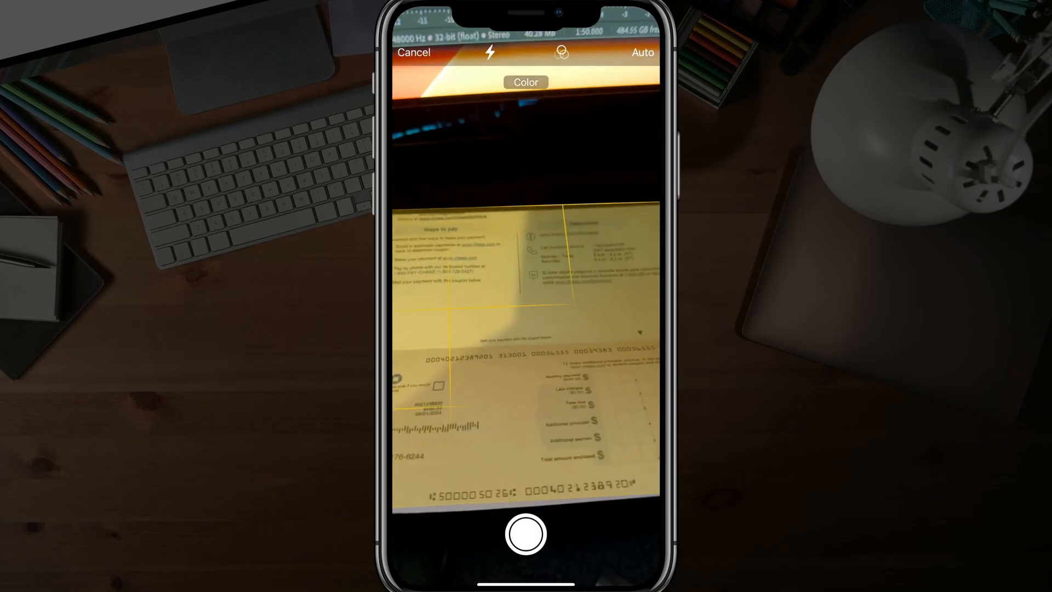
pyautogui.click(525, 534)
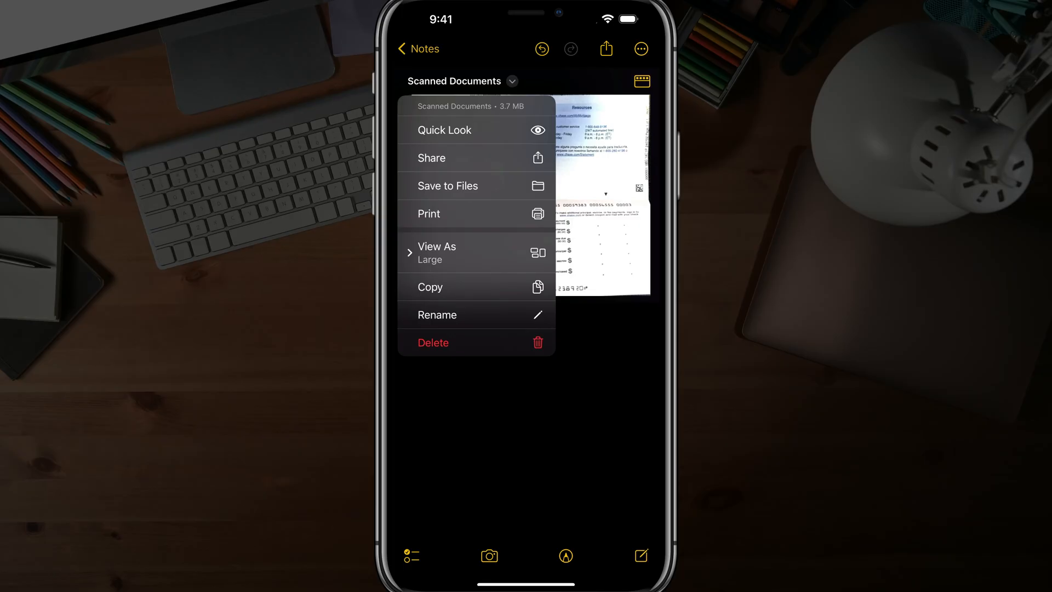
# - Choose Save to Files on the Scanned Documents attachment to browse iCloud Drive
pyautogui.click(448, 186)
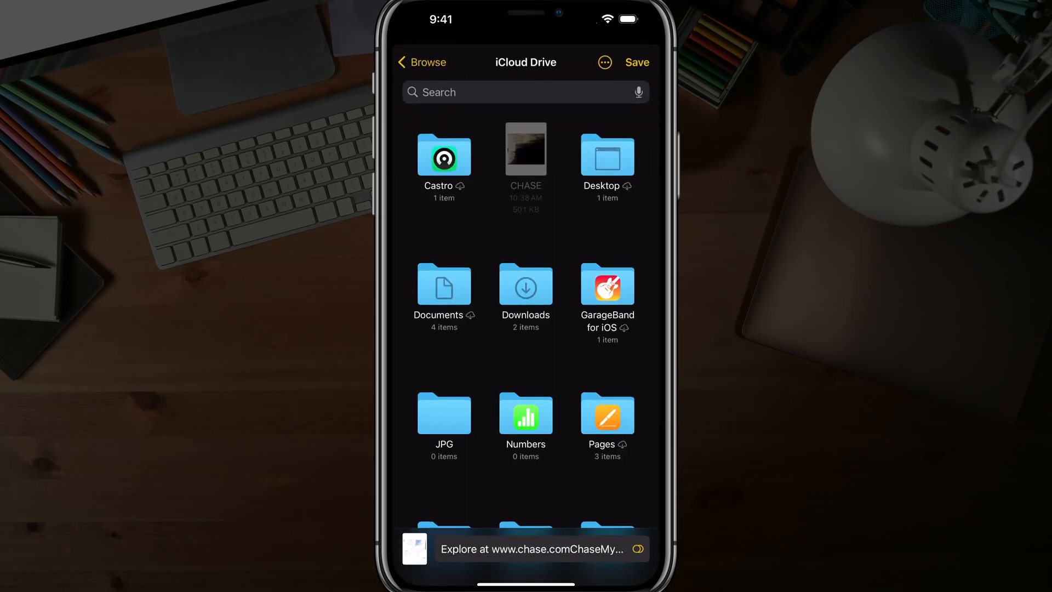